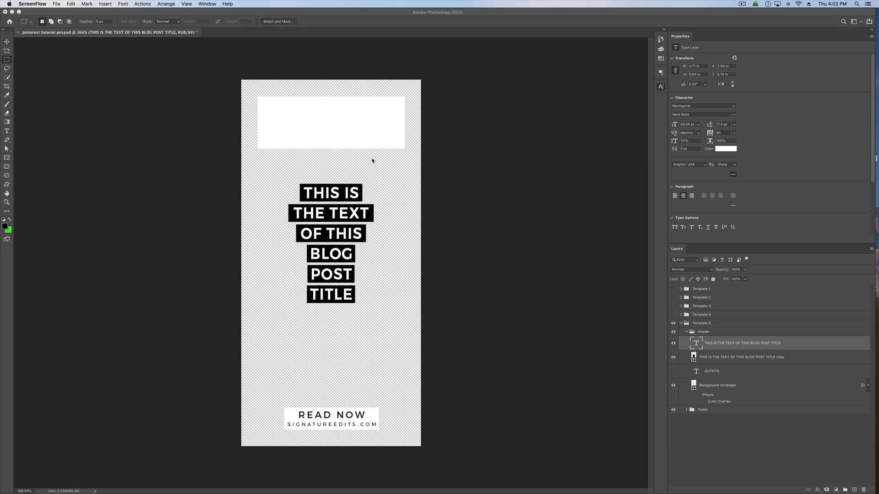
pyautogui.moveTo(343, 282)
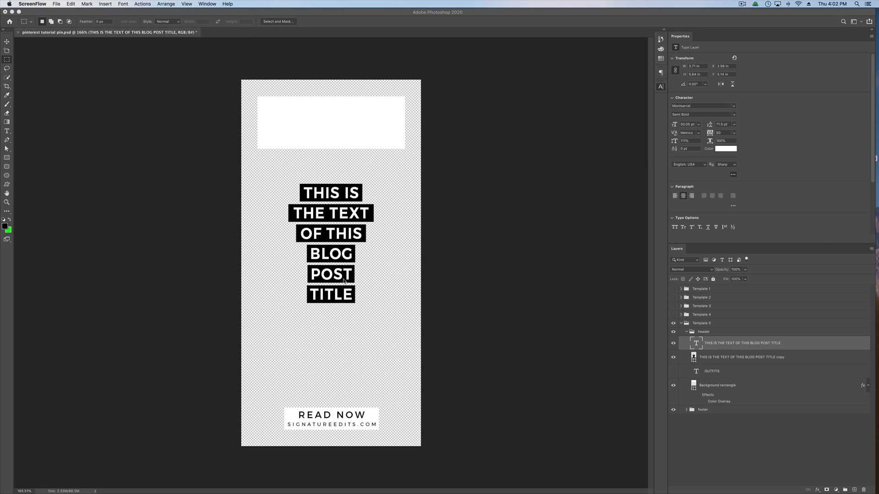
pyautogui.moveTo(345, 283)
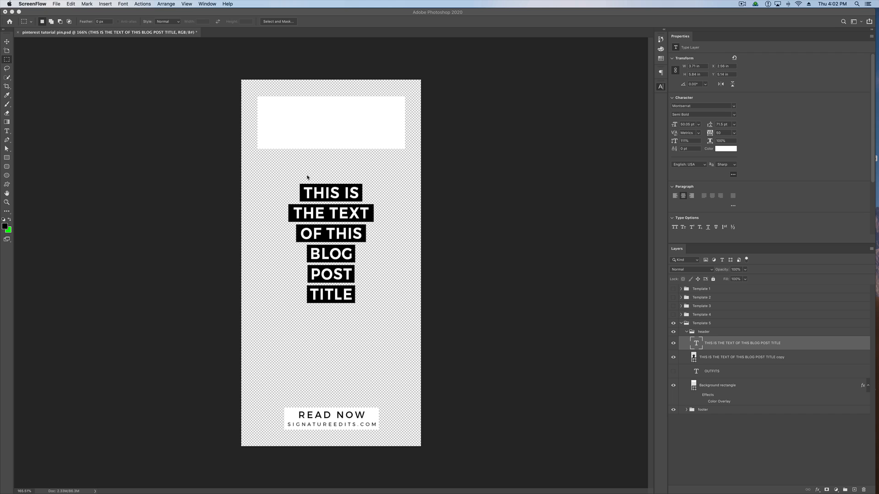
pyautogui.moveTo(378, 244)
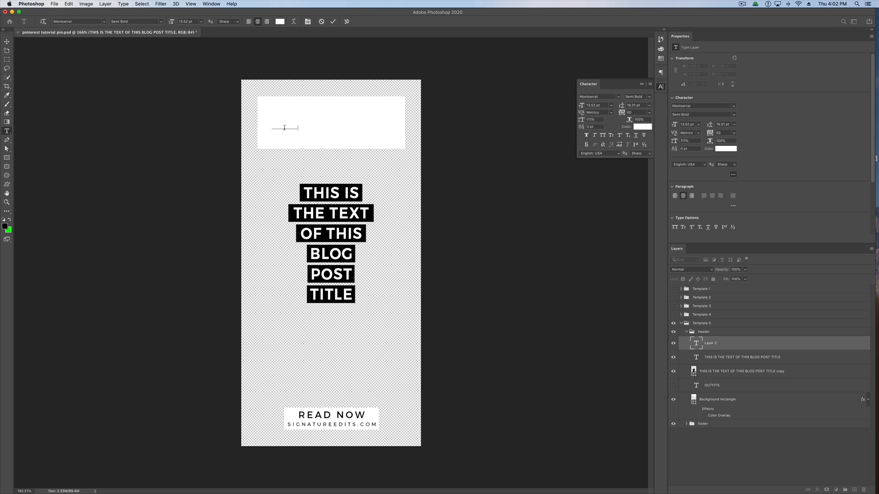
# Step: Set the type colour to black and add 'This is a sentence' in the top box
pyautogui.click(641, 127)
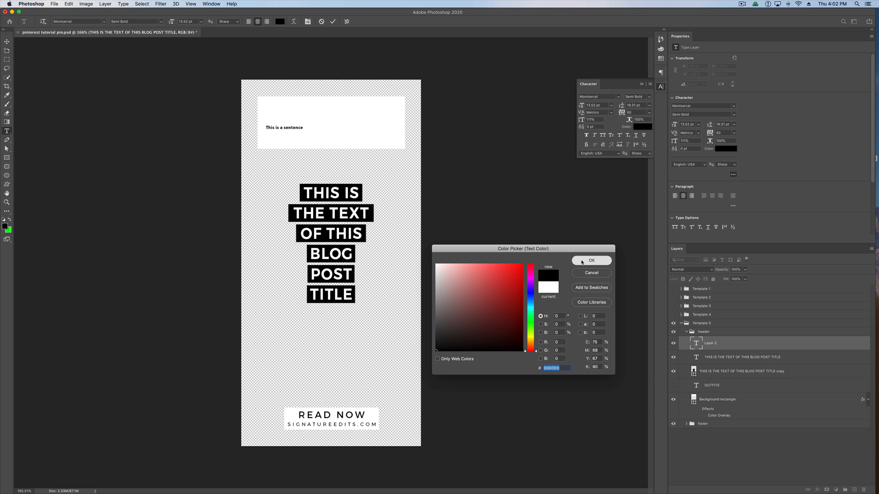
pyautogui.click(591, 260)
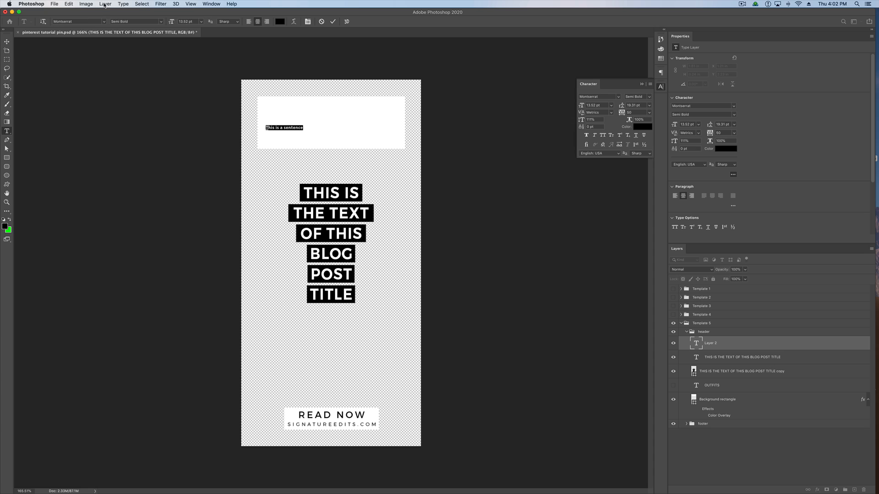
pyautogui.moveTo(614, 114)
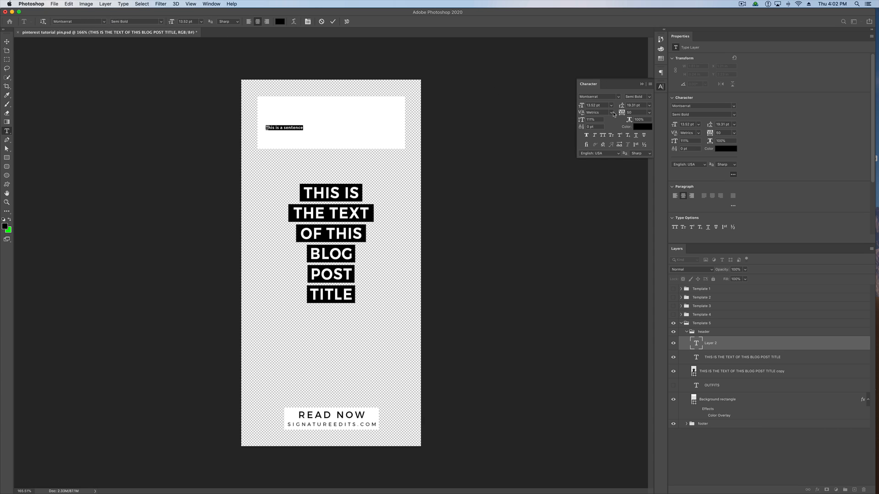
pyautogui.moveTo(270, 143)
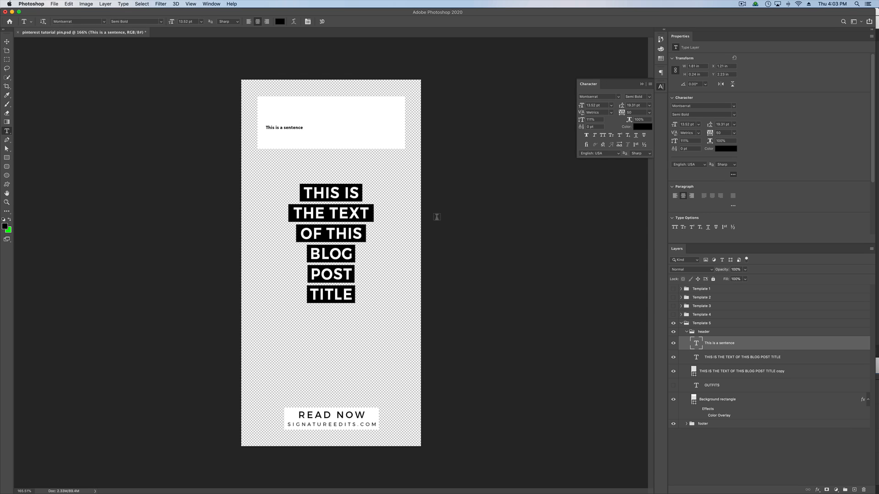
pyautogui.moveTo(309, 235)
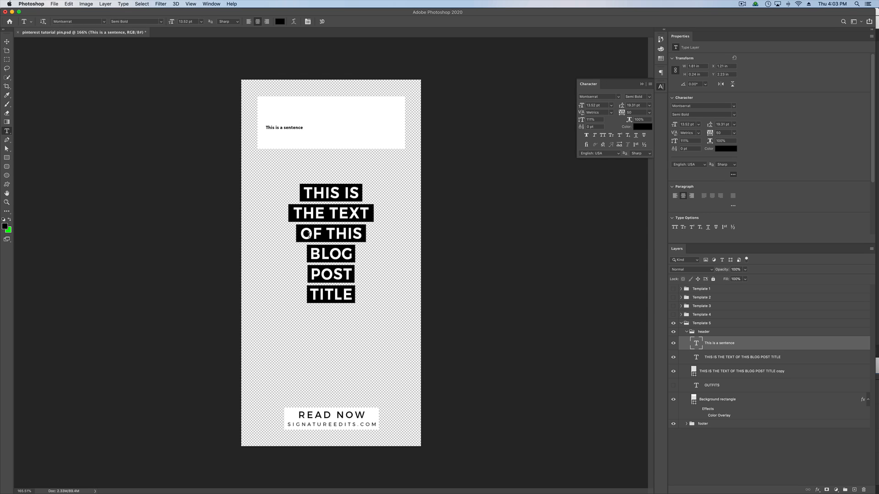
pyautogui.moveTo(308, 235)
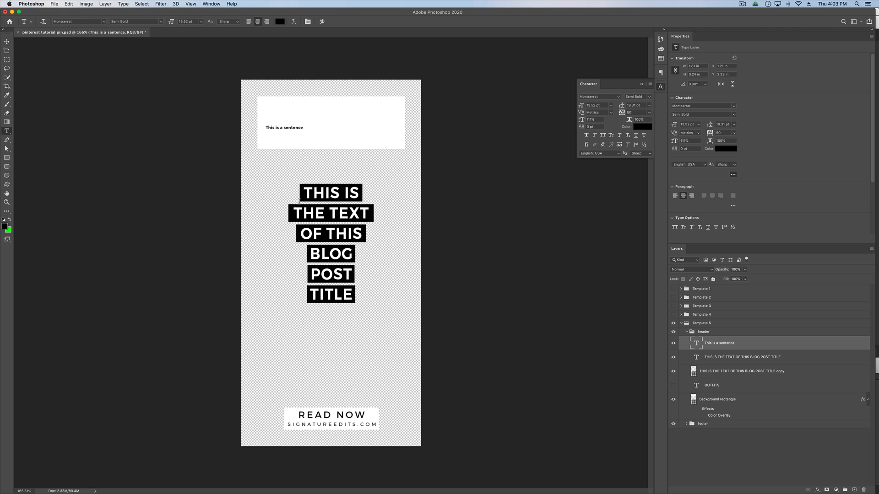
pyautogui.moveTo(380, 185)
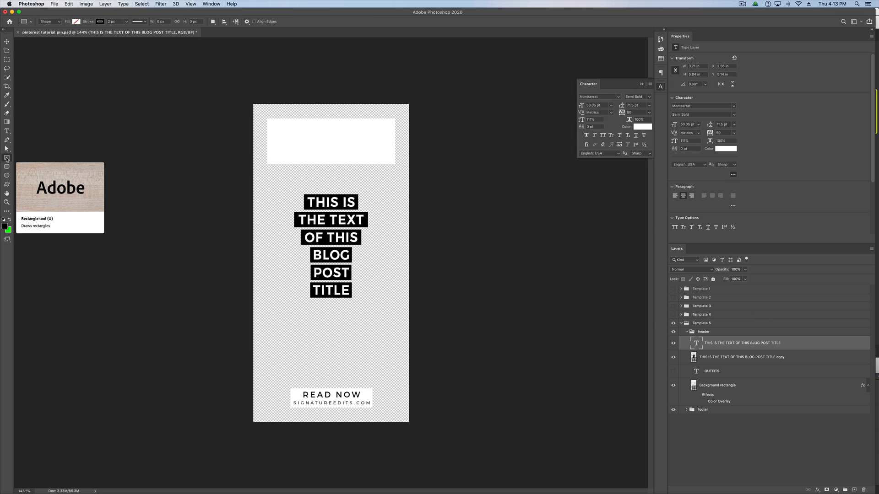
# Step: Draw a rectangle filling the top white header box of the pin
pyautogui.click(76, 22)
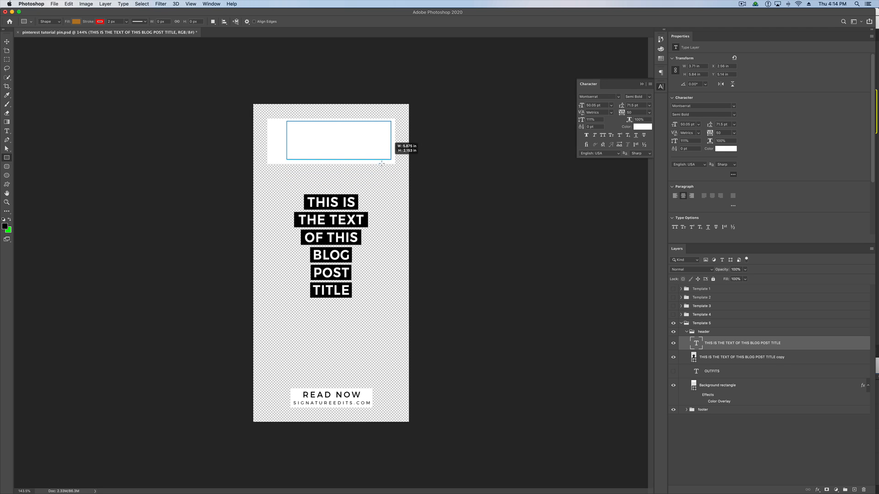
pyautogui.moveTo(286, 120); pyautogui.dragTo(375, 152)
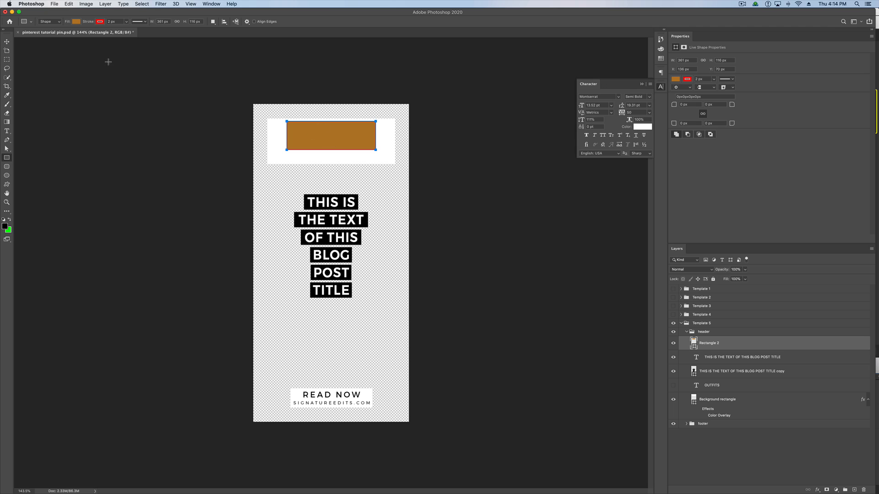
pyautogui.click(100, 21)
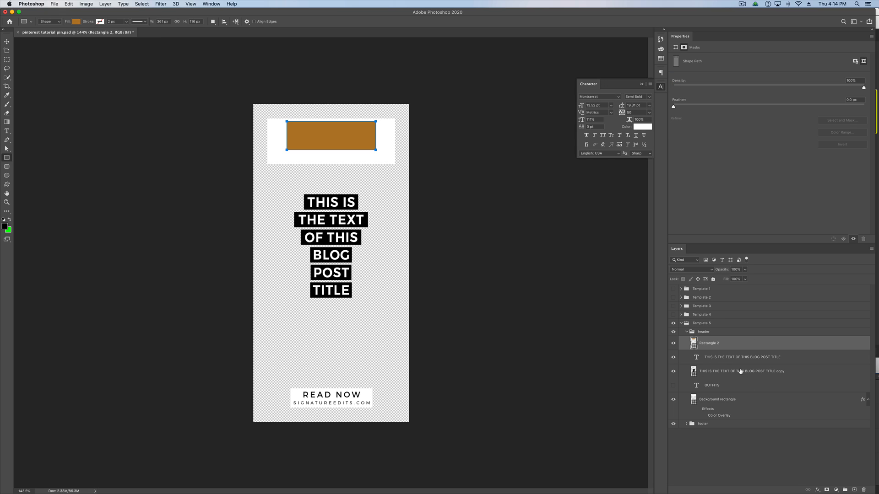
# Step: Work on the title text copy layer's black bars behind the title lines
pyautogui.click(741, 371)
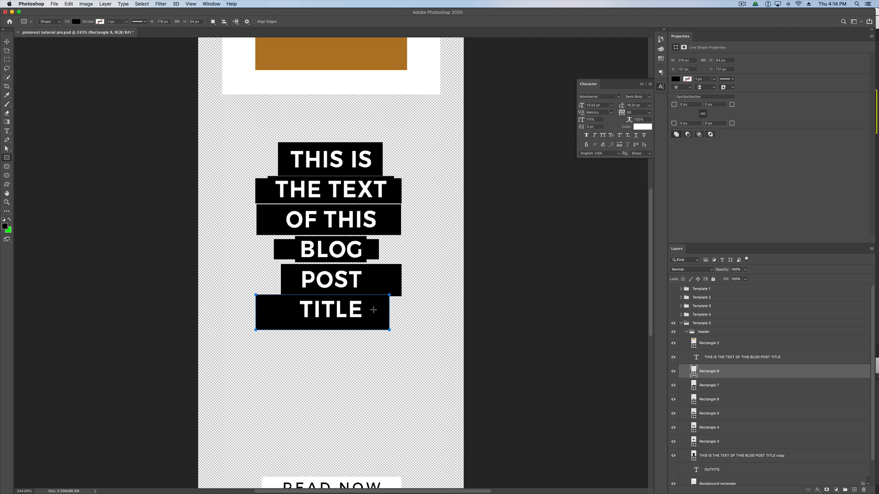
pyautogui.moveTo(570, 283)
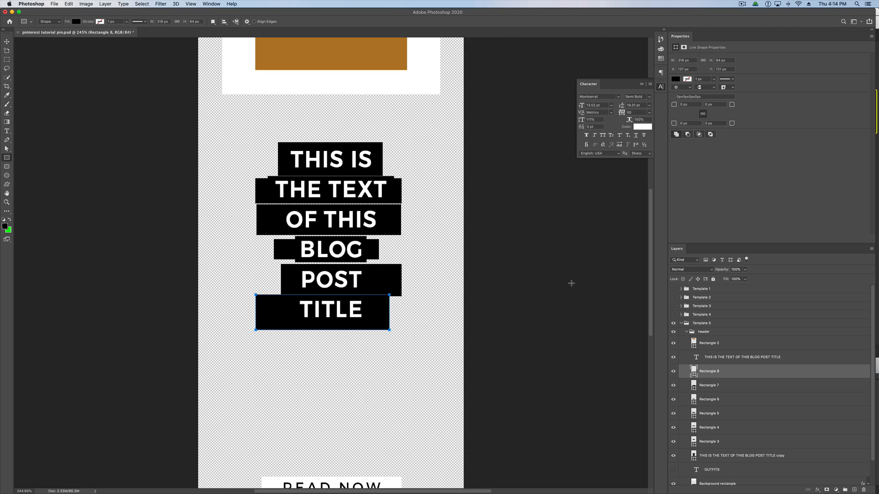
pyautogui.click(708, 385)
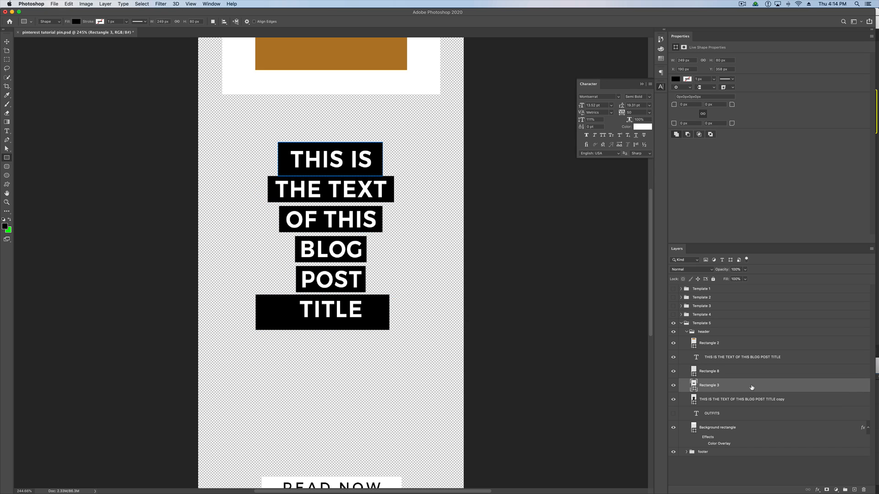
pyautogui.click(741, 385)
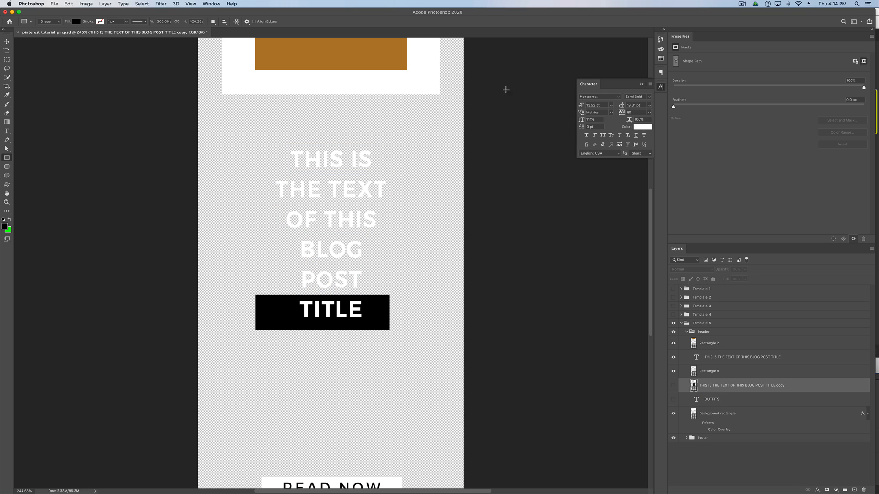
# Step: Hide the black-highlight text copy and resize Rectangle 8 snugly behind THIS IS
pyautogui.click(708, 371)
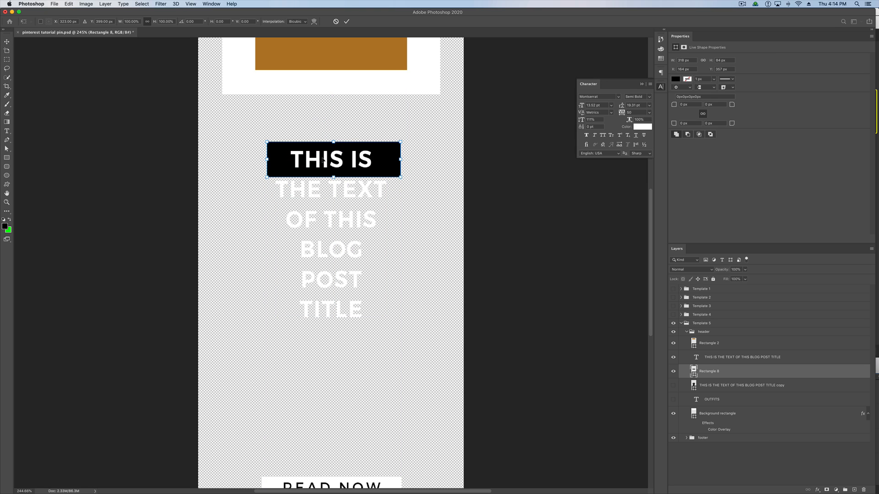
pyautogui.moveTo(322, 159)
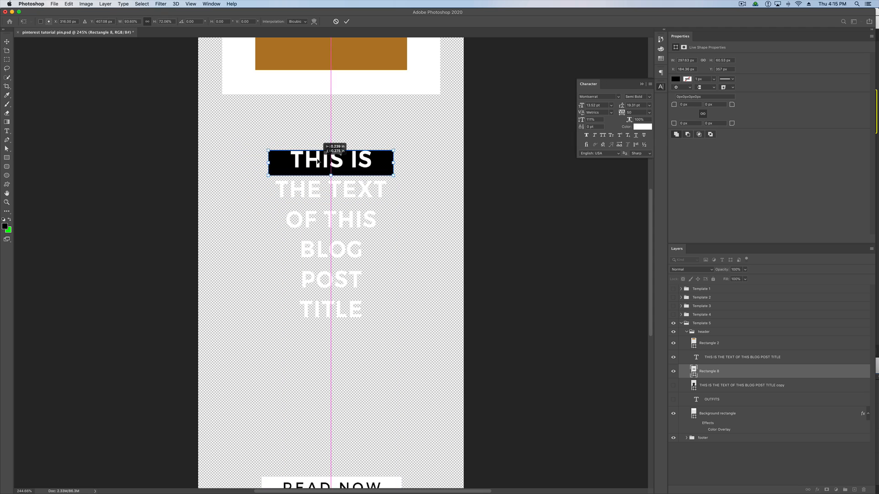
pyautogui.moveTo(330, 162); pyautogui.dragTo(322, 162)
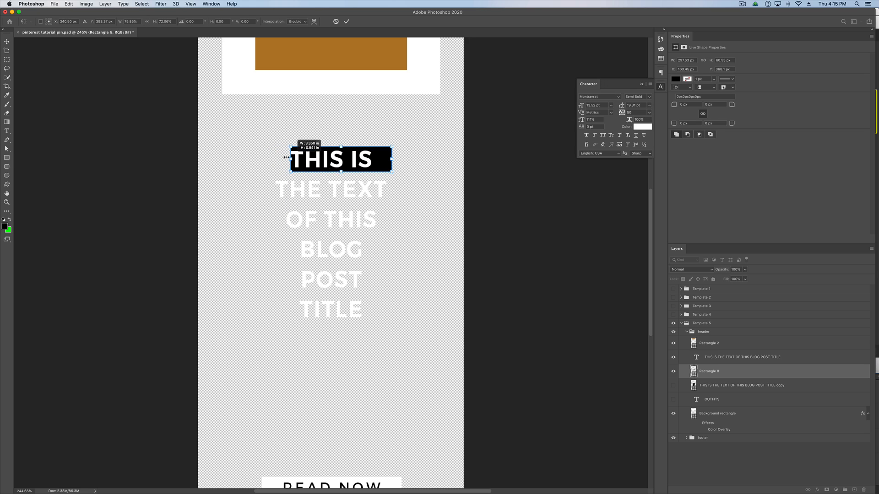
pyautogui.moveTo(288, 159); pyautogui.dragTo(384, 160)
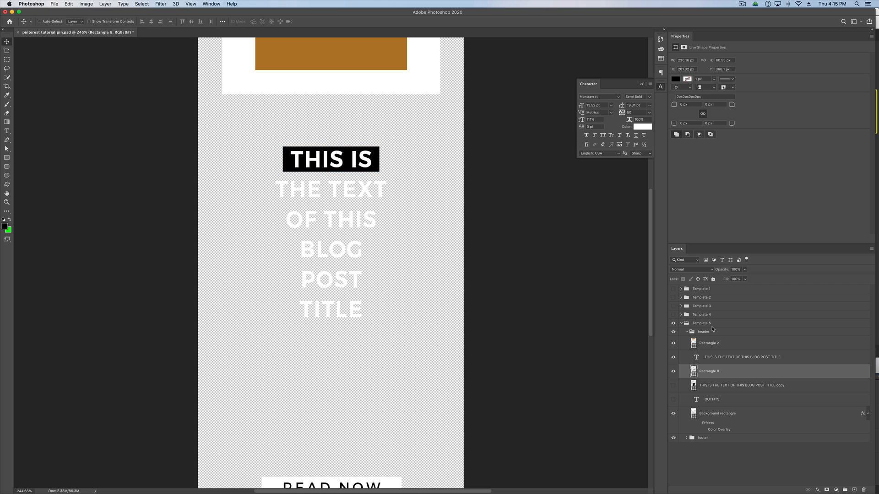
# Step: Duplicate the black bar and fit the copies behind THE TEXT and OF THIS
pyautogui.rightClick(709, 370)
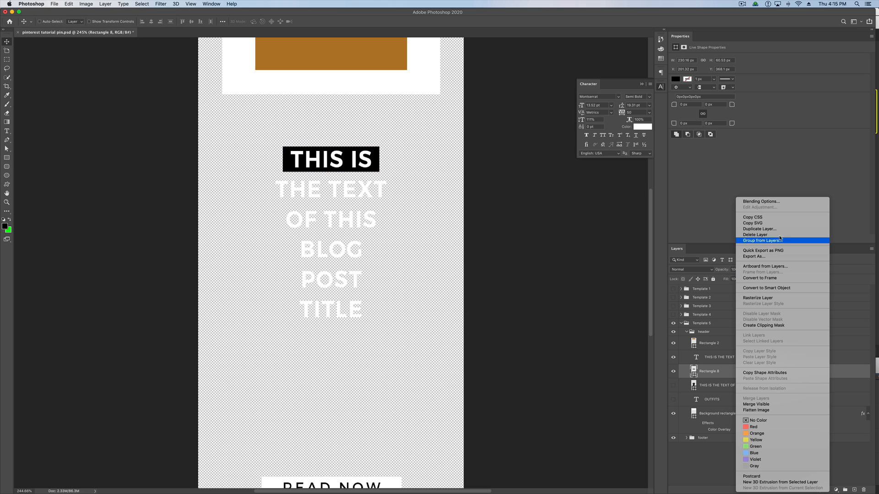
pyautogui.click(759, 229)
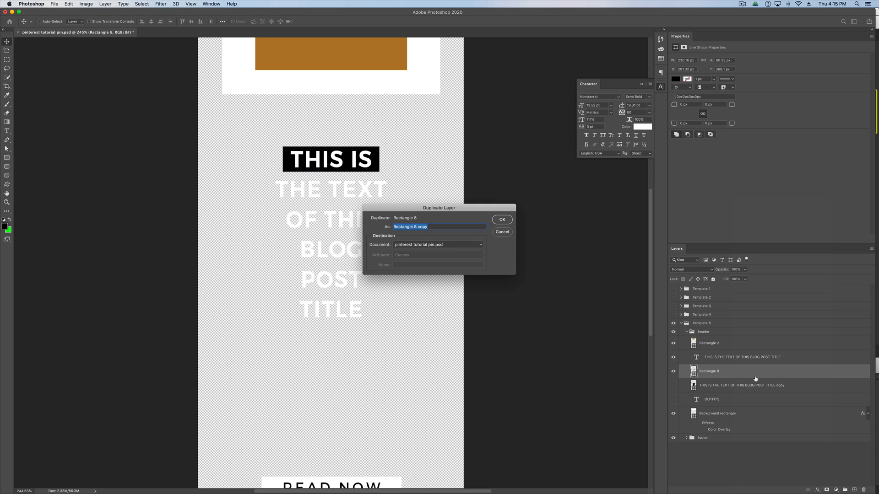
pyautogui.click(501, 219)
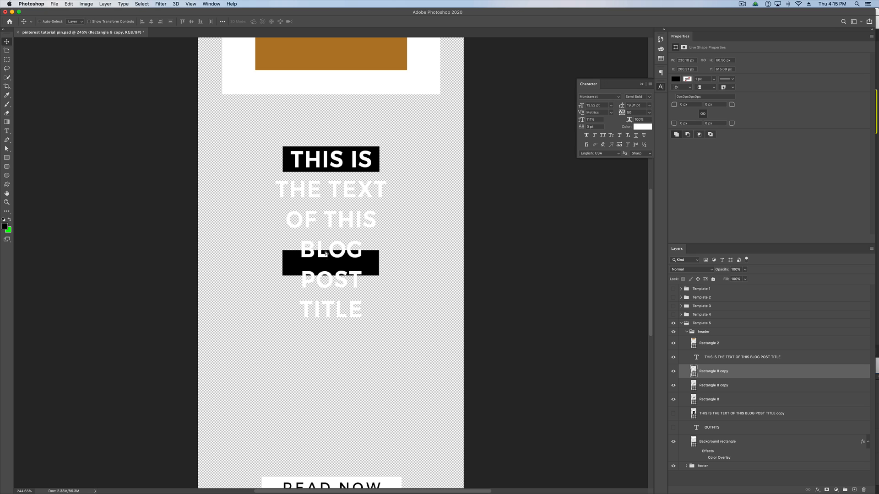
pyautogui.moveTo(330, 263); pyautogui.dragTo(330, 189)
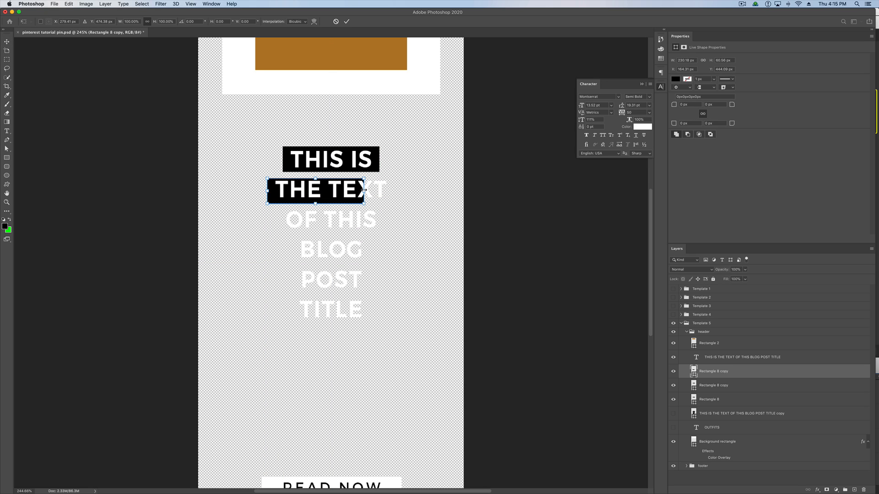
pyautogui.moveTo(385, 190); pyautogui.dragTo(404, 190)
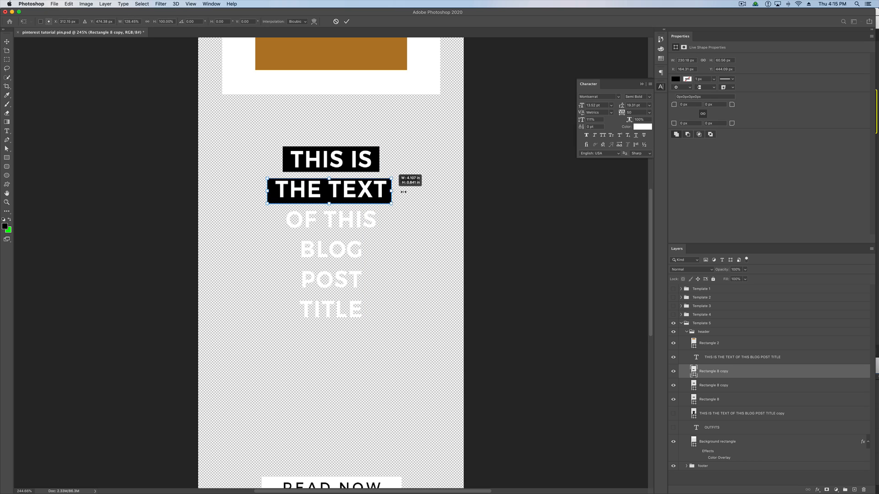
pyautogui.moveTo(392, 189); pyautogui.dragTo(401, 190)
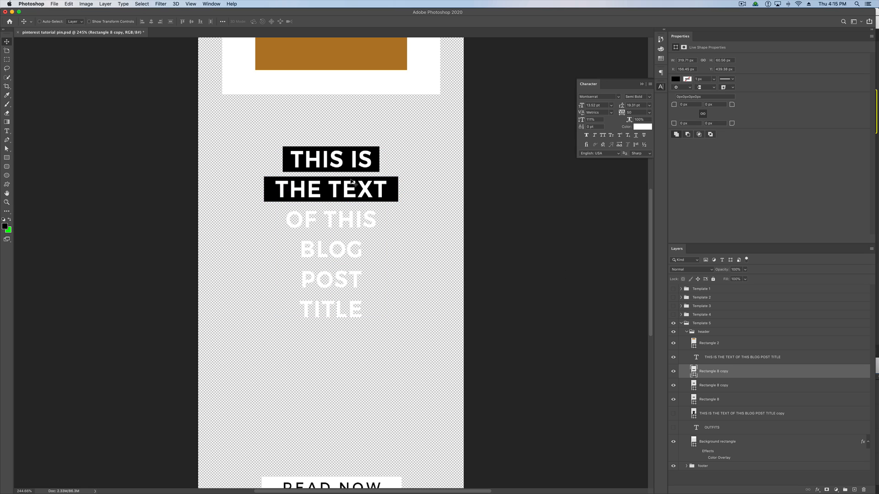
pyautogui.moveTo(735, 391)
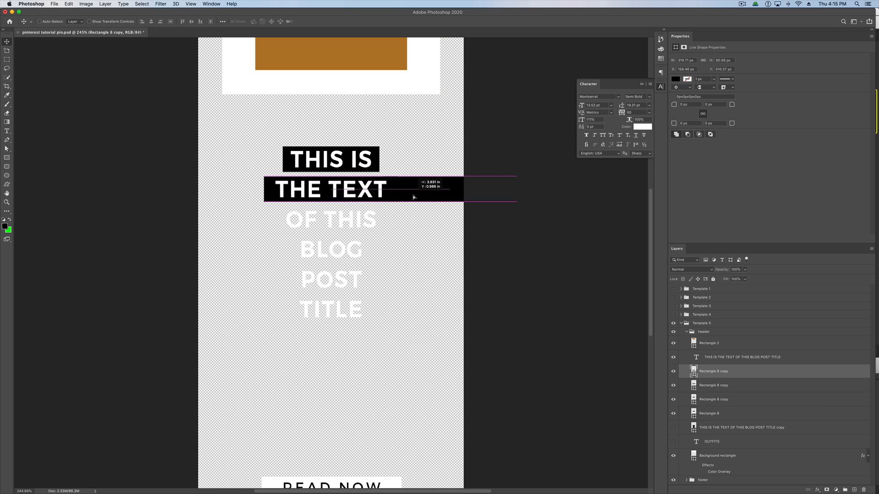
pyautogui.moveTo(331, 189); pyautogui.dragTo(331, 219)
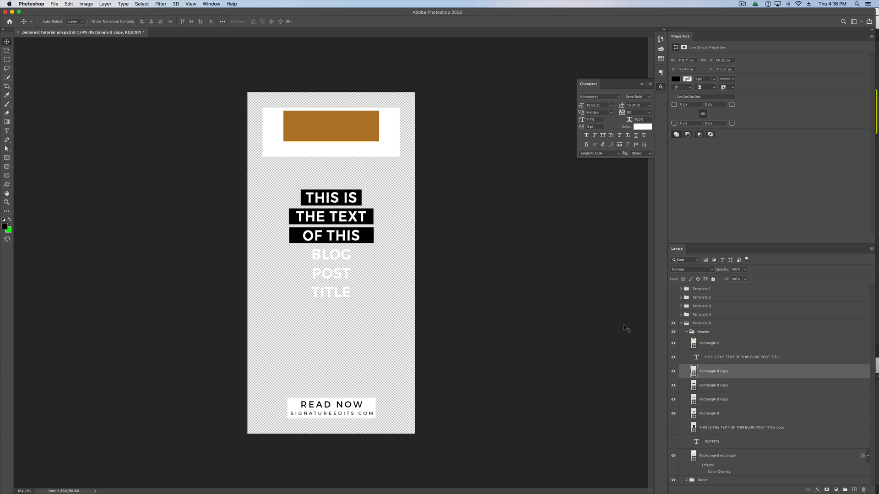
pyautogui.moveTo(732, 377)
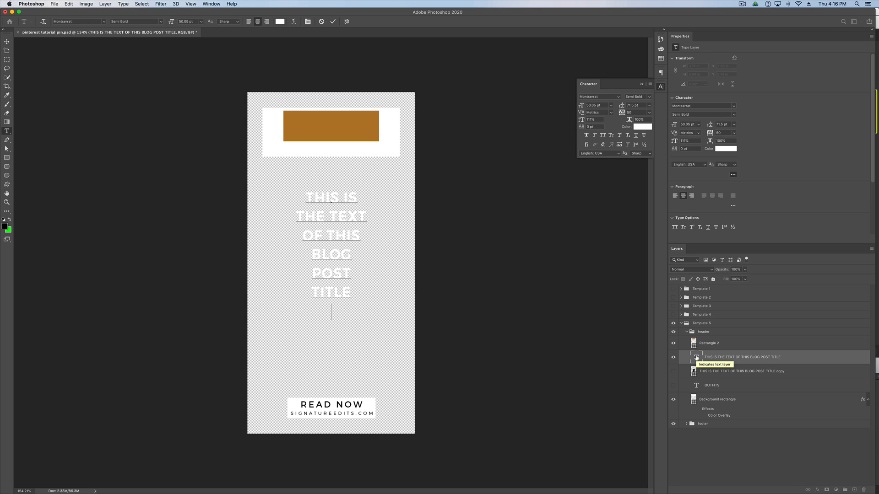
# Step: Extend the title text with 'A LITTLE BIUT LONGER'
pyautogui.write('A LITTLE  BIUT LONGER')
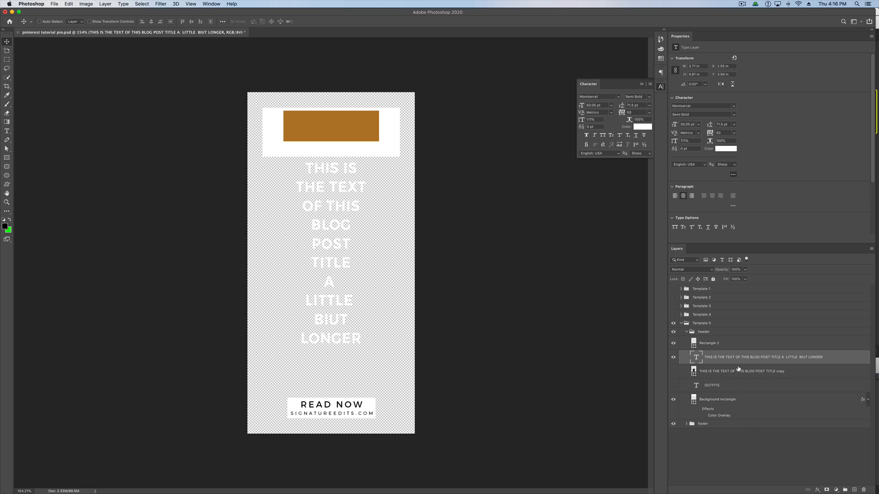
# Step: Duplicate the longer title text layer via Duplicate Layer and OK
pyautogui.click(741, 372)
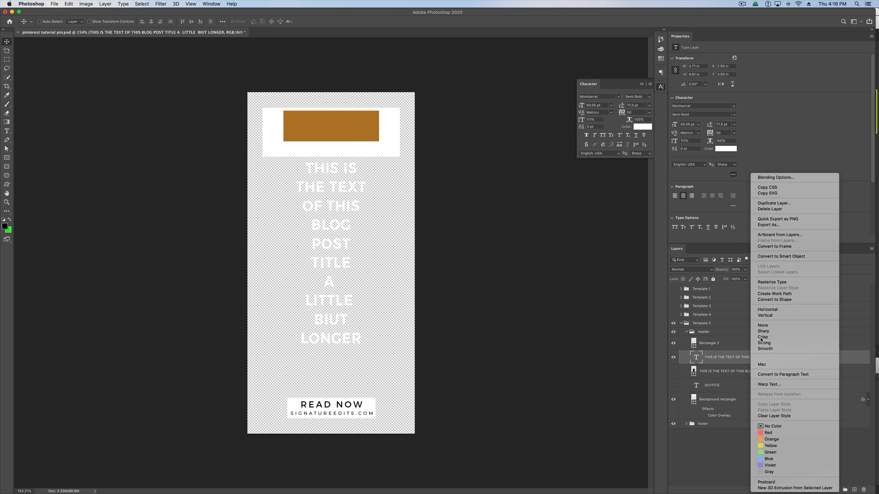
pyautogui.click(774, 203)
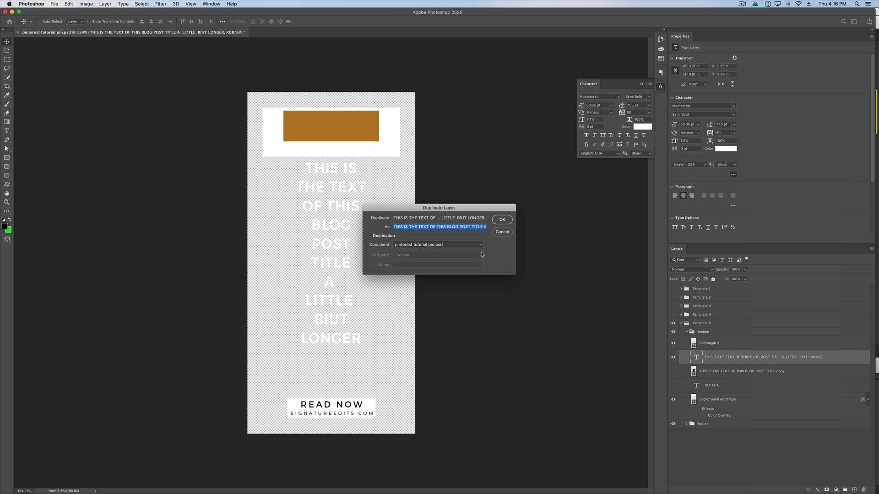
pyautogui.click(501, 220)
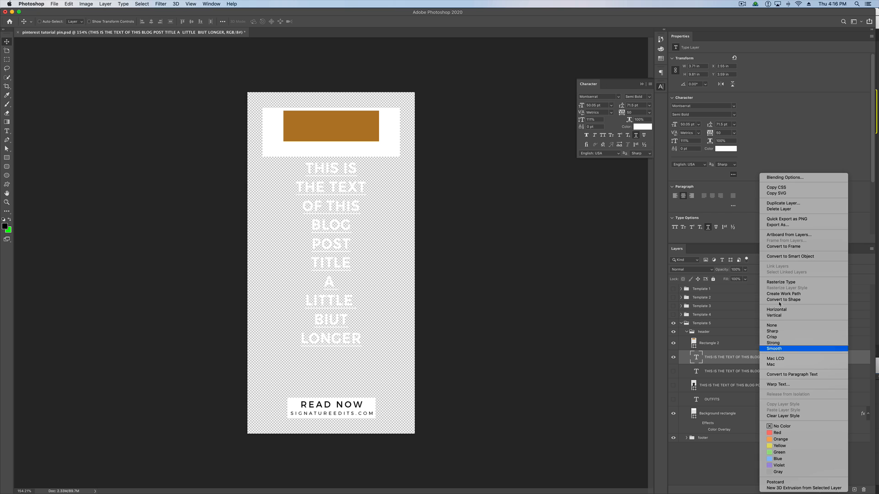
pyautogui.moveTo(780, 282)
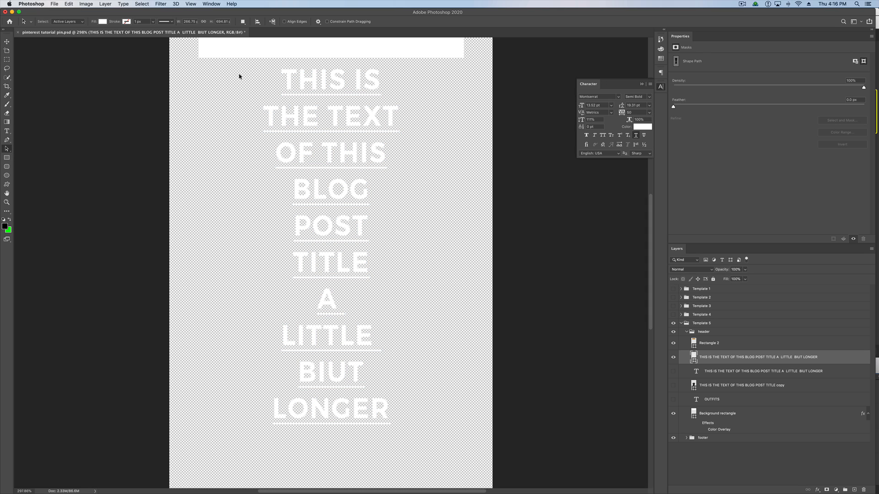
# Step: Marquee-select the letter paths above the underline strips to remove them
pyautogui.moveTo(239, 76); pyautogui.dragTo(410, 86)
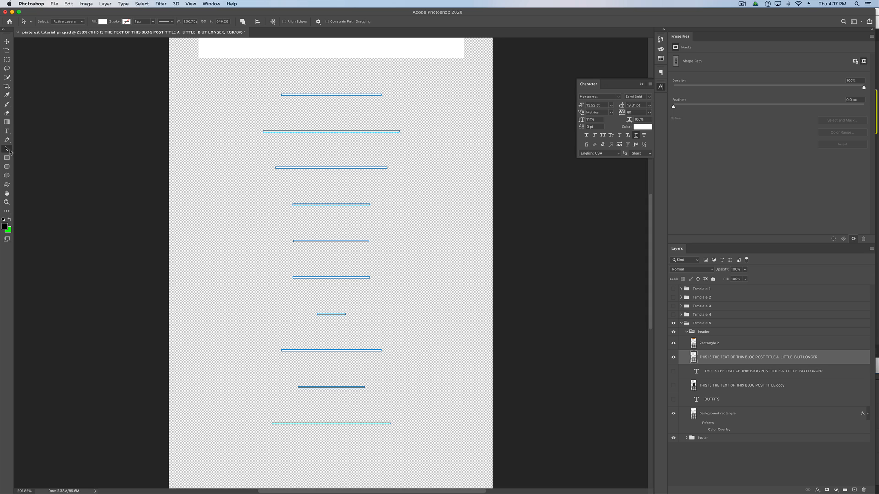
# Step: Select the top, middle and lower underline strips and thicken them into bars
pyautogui.click(7, 149)
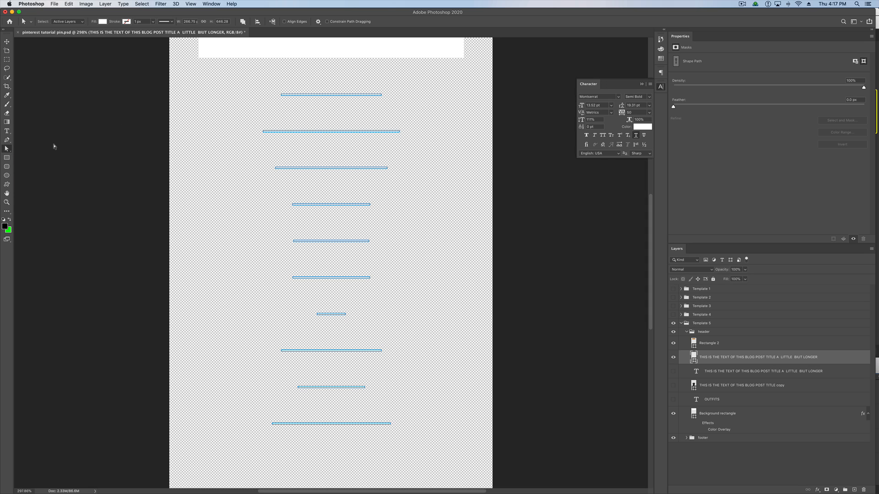
pyautogui.moveTo(265, 82)
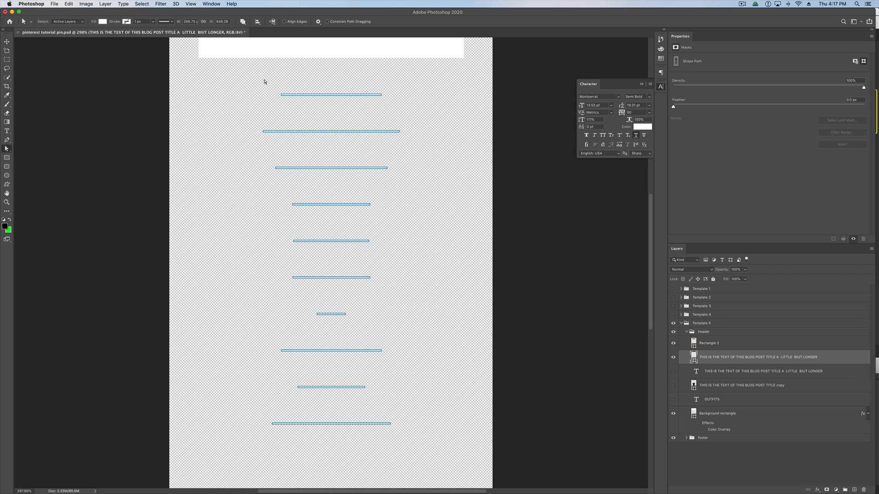
pyautogui.moveTo(265, 83); pyautogui.dragTo(387, 97)
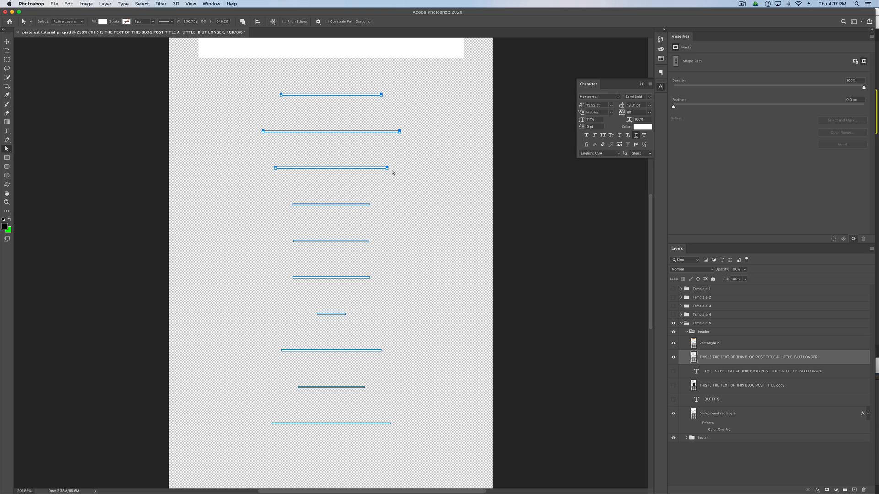
pyautogui.moveTo(272, 190); pyautogui.dragTo(397, 210)
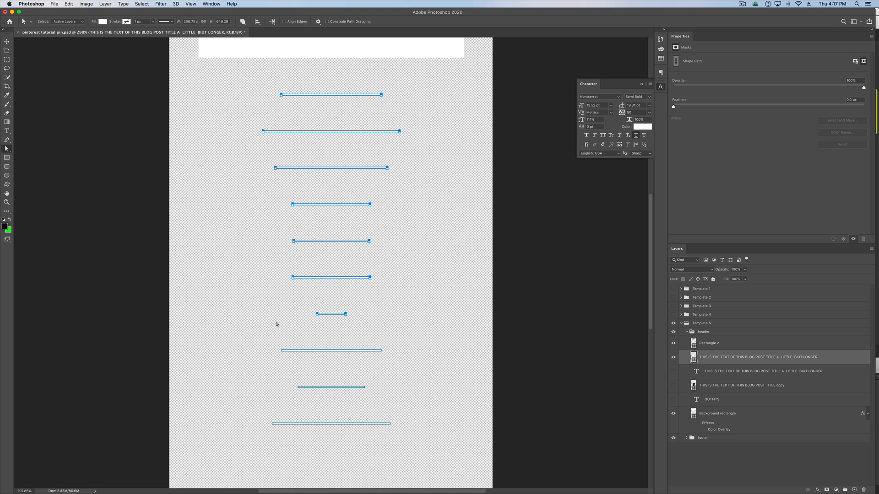
pyautogui.moveTo(276, 324); pyautogui.dragTo(428, 353)
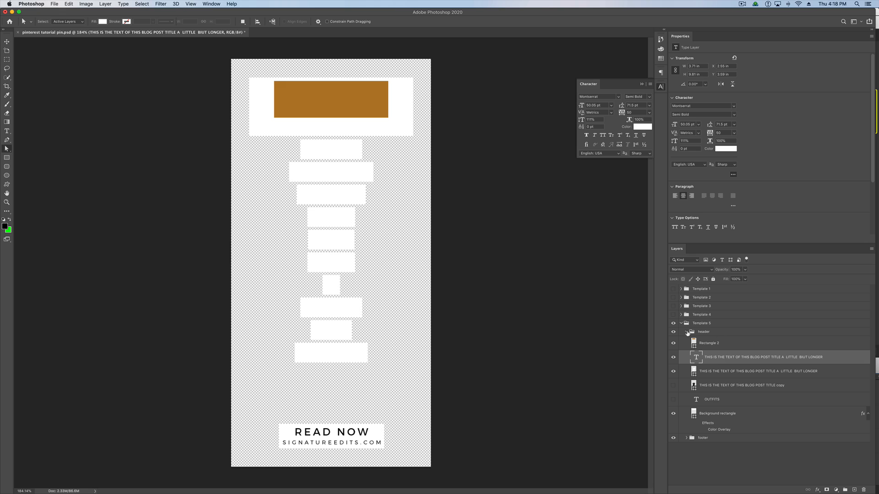
# Step: Make the title text black and widen the white bars around each line
pyautogui.click(642, 127)
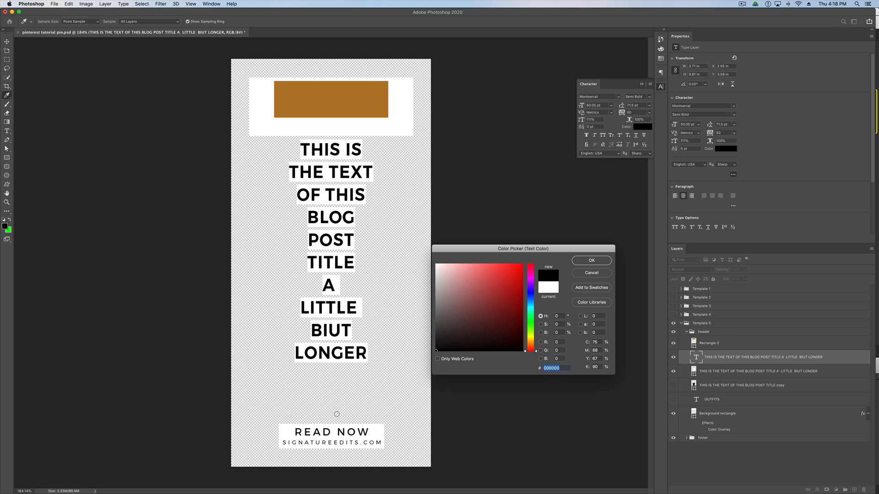
pyautogui.click(590, 260)
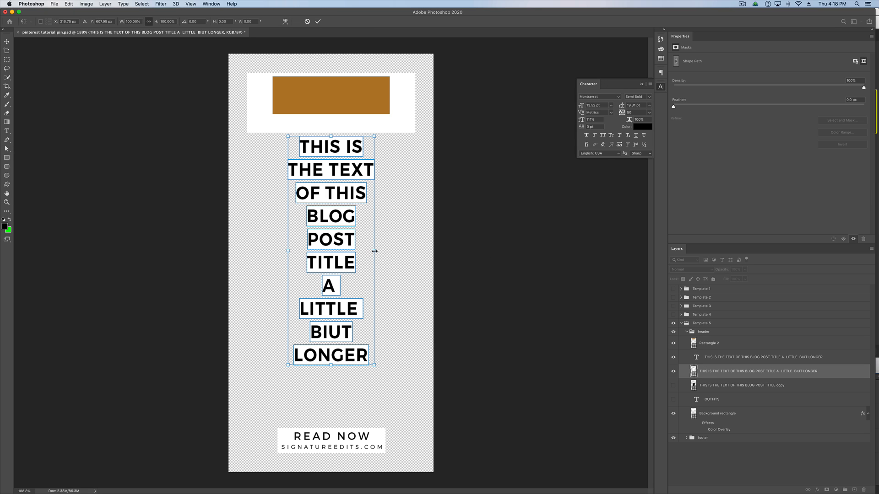
pyautogui.moveTo(375, 251); pyautogui.dragTo(417, 249)
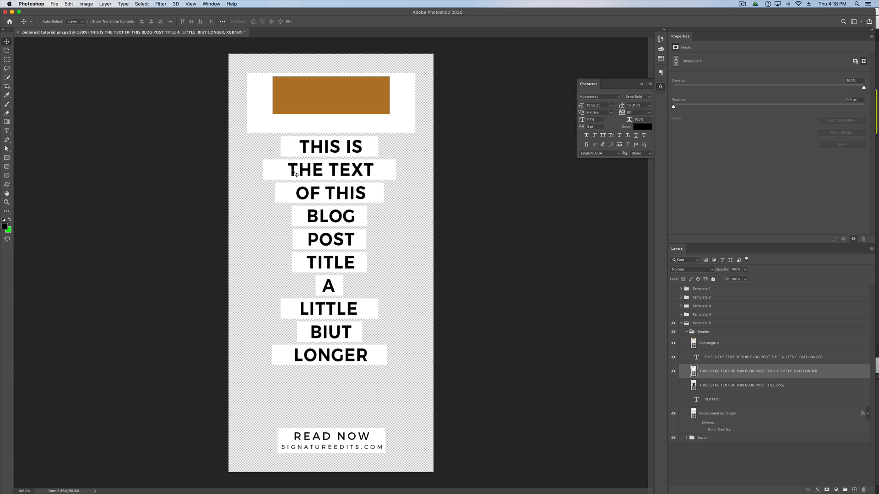
pyautogui.press('Cmd+t')
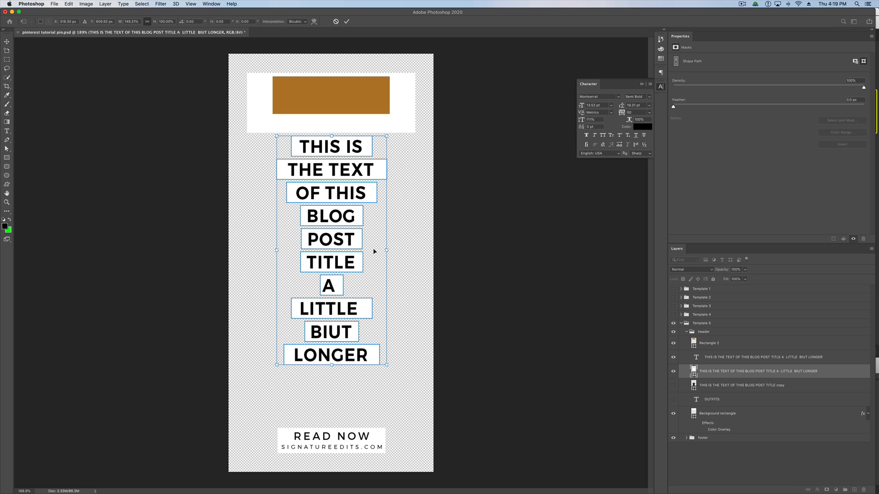
pyautogui.click(6, 30)
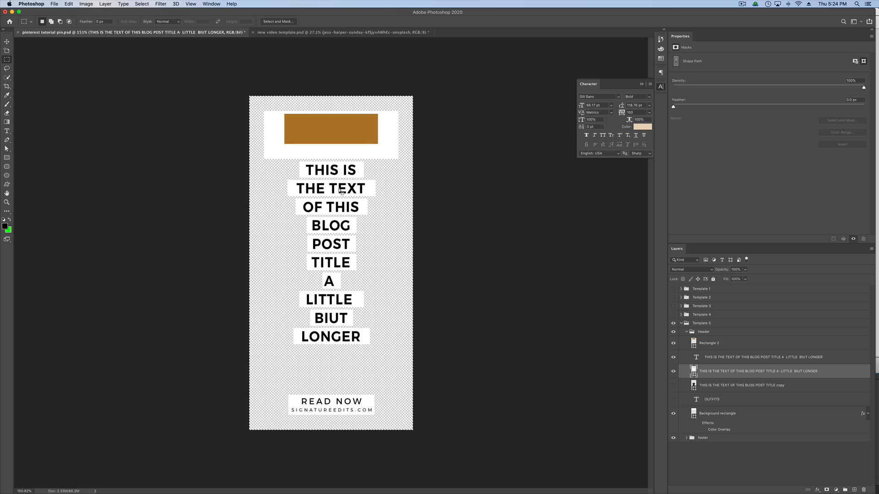
pyautogui.moveTo(257, 177)
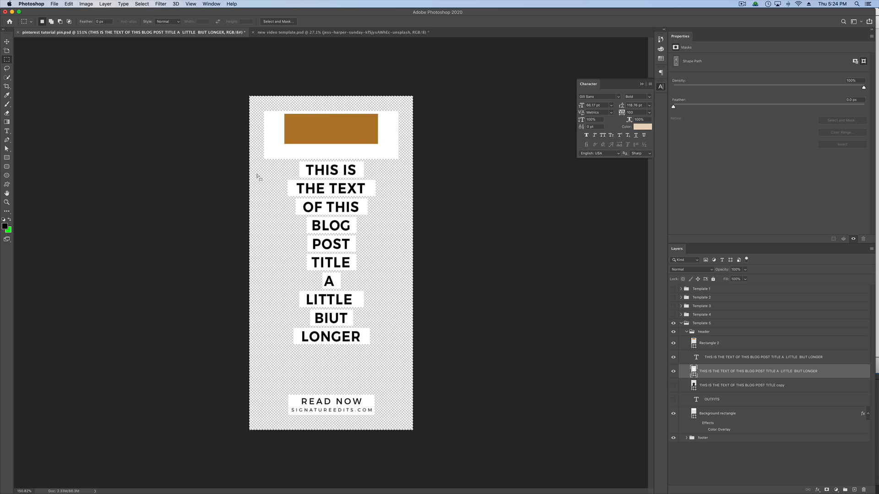
pyautogui.click(6, 42)
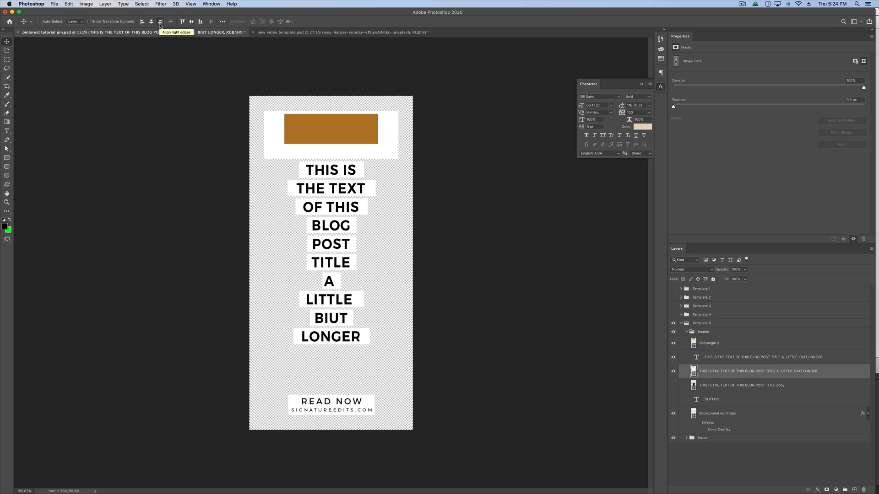
pyautogui.moveTo(152, 21)
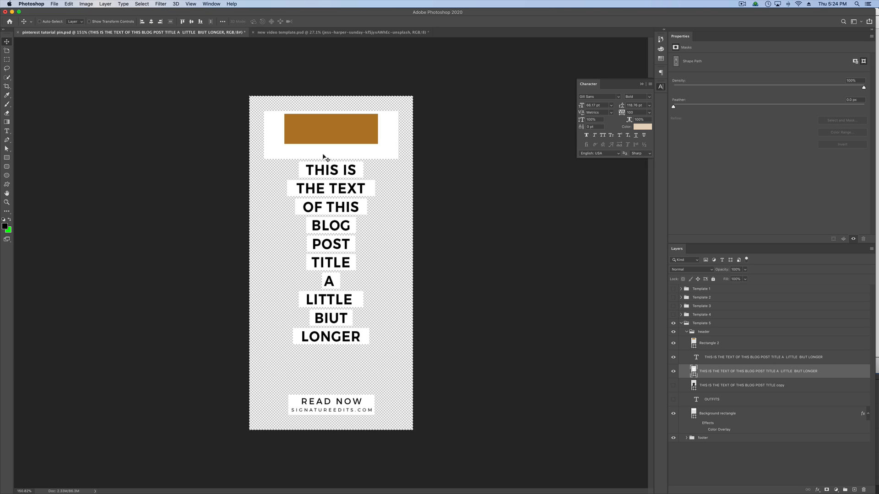
pyautogui.moveTo(352, 271)
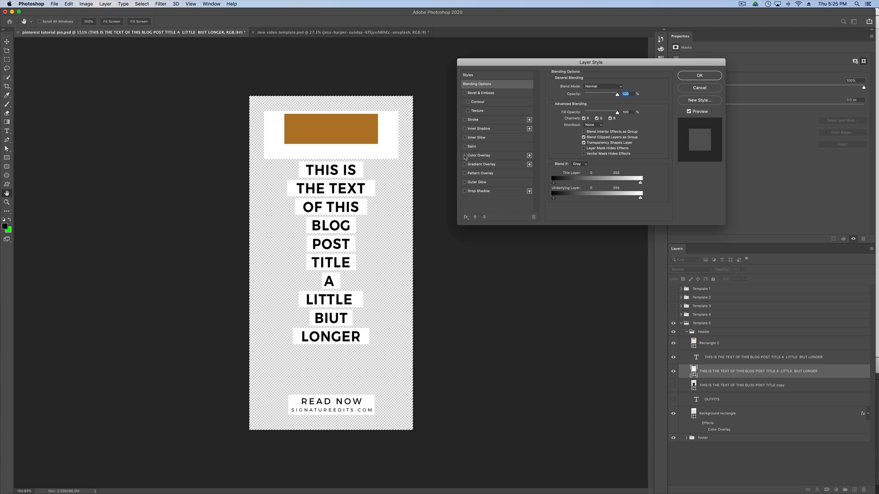
pyautogui.click(465, 156)
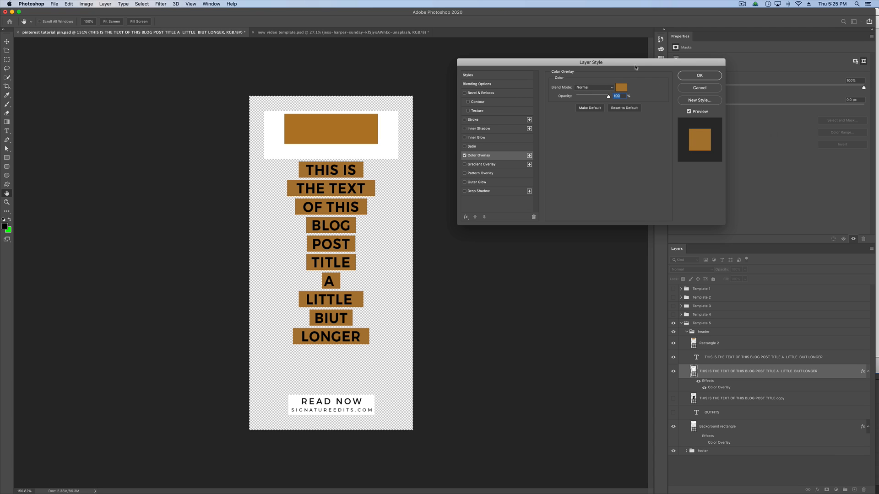
pyautogui.moveTo(607, 96); pyautogui.dragTo(593, 96)
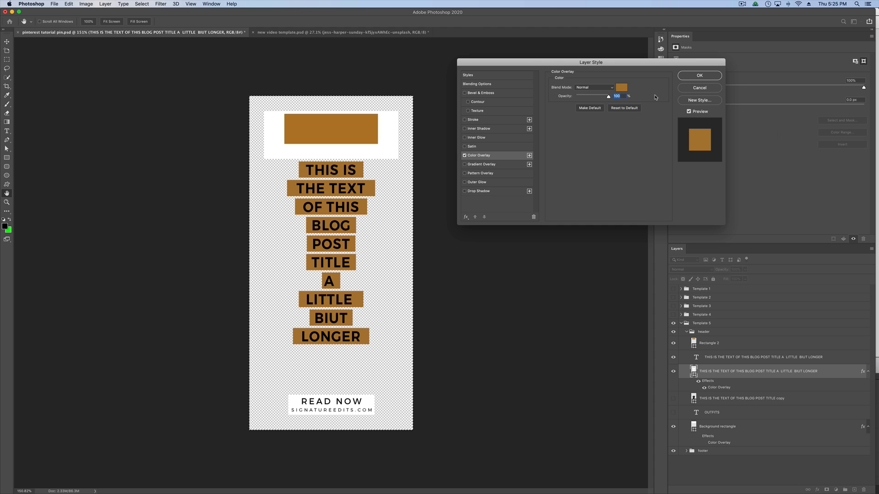
pyautogui.click(620, 87)
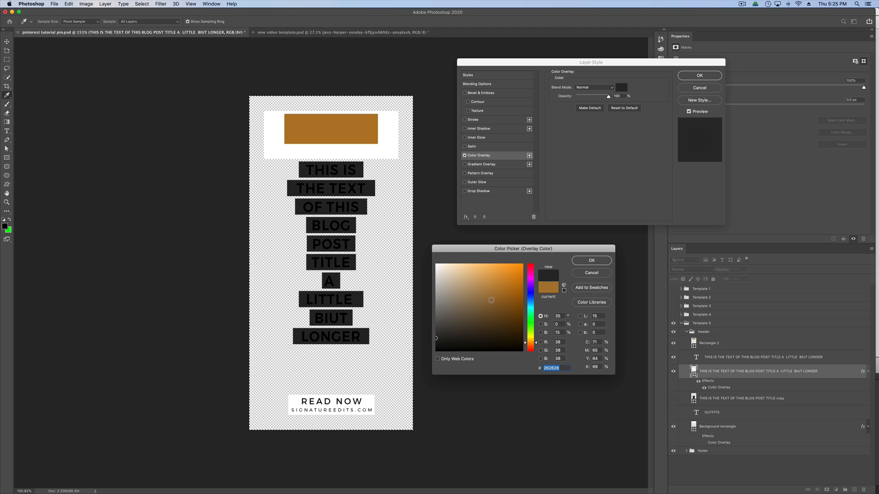
pyautogui.click(476, 280)
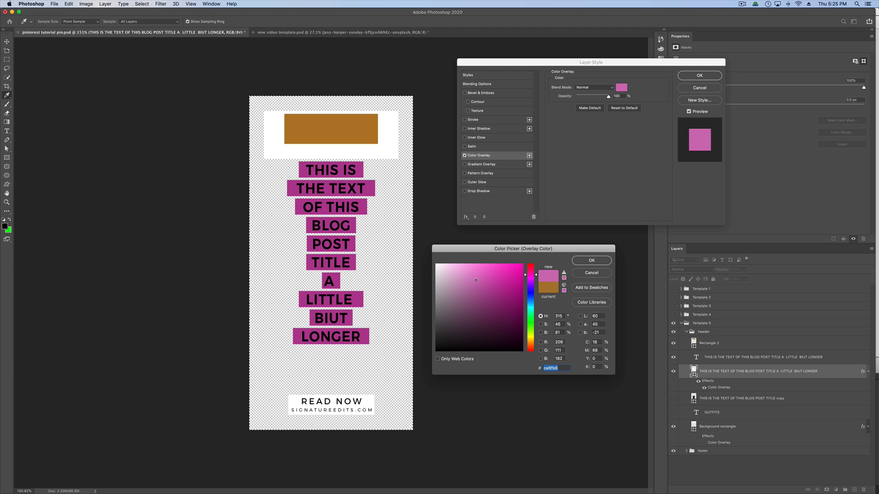
pyautogui.click(456, 318)
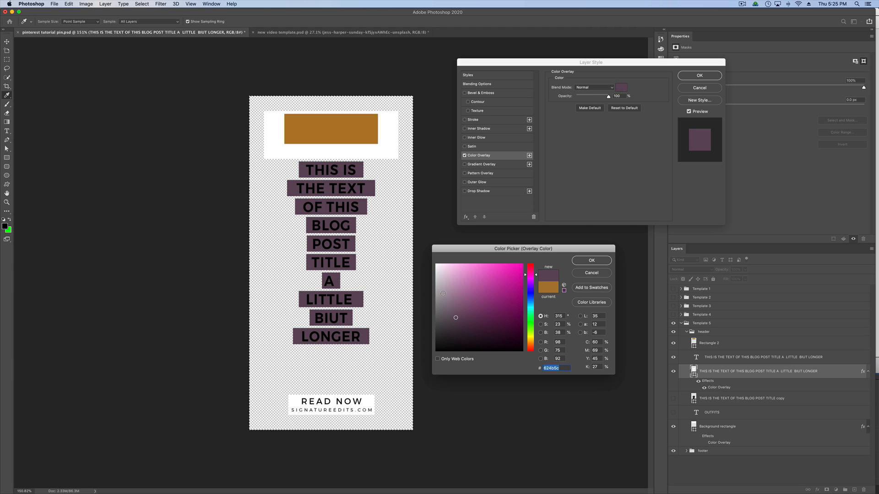
pyautogui.click(591, 260)
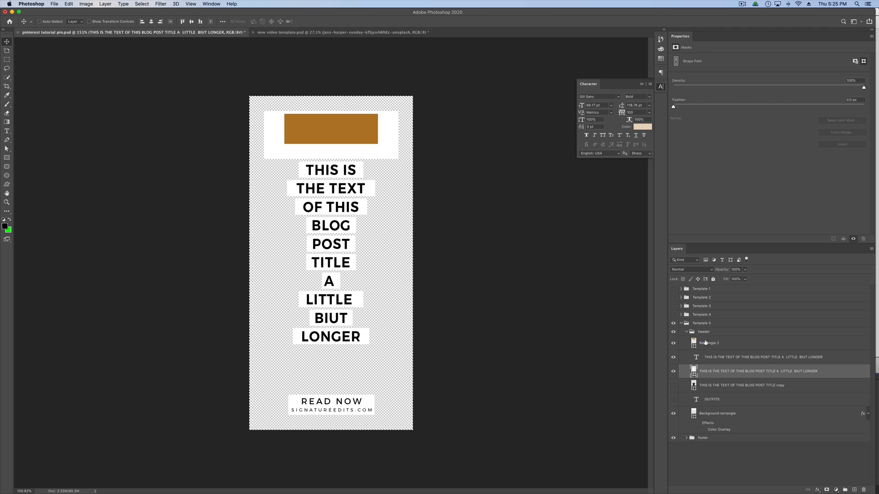
# Step: Try colour 282828 on Rectangle 2's style, discard it, then add a pale Color Overlay
pyautogui.click(709, 342)
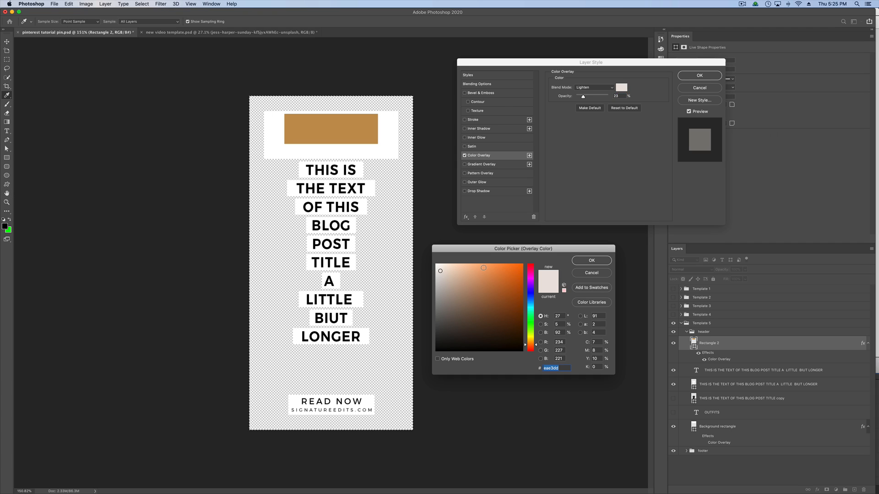
pyautogui.write('282828')
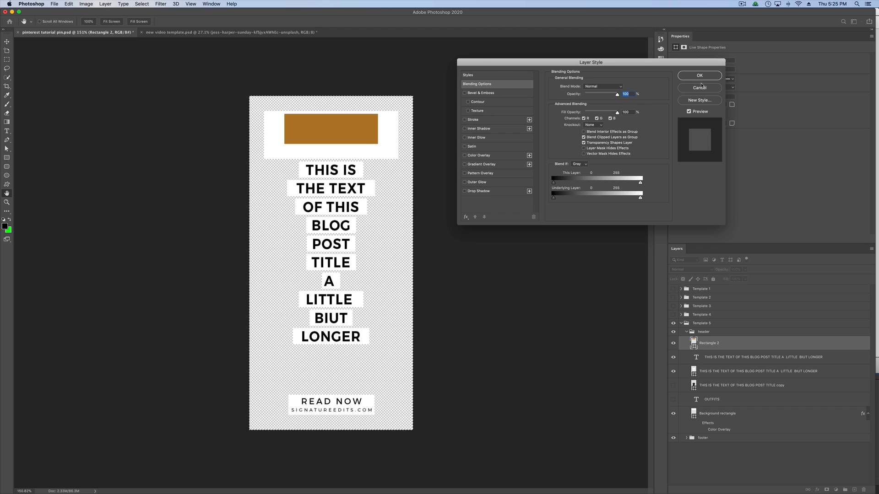
pyautogui.click(699, 87)
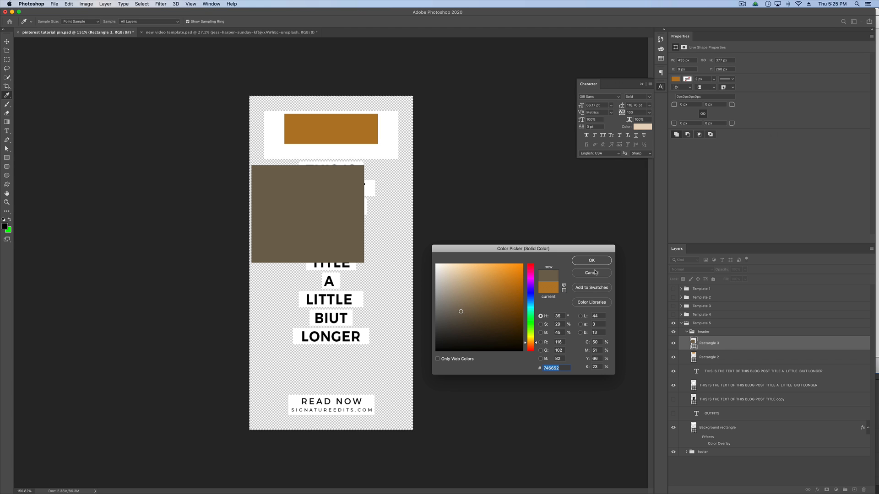
pyautogui.click(591, 260)
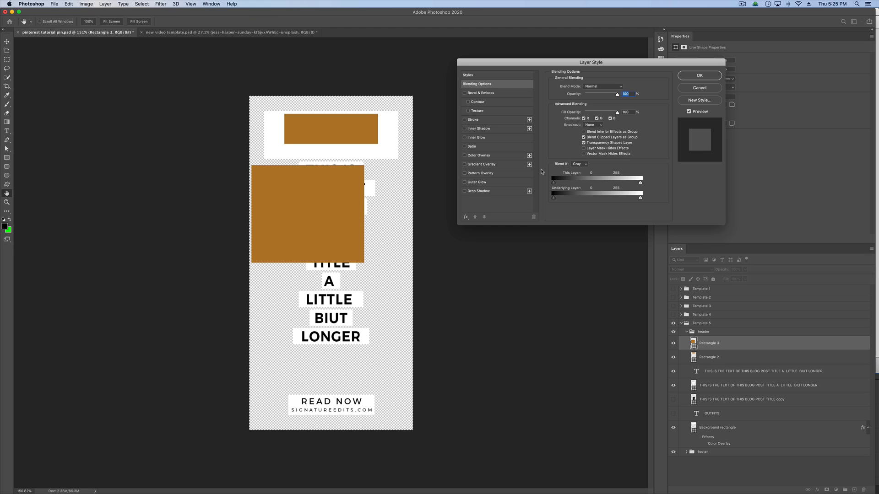
pyautogui.click(478, 155)
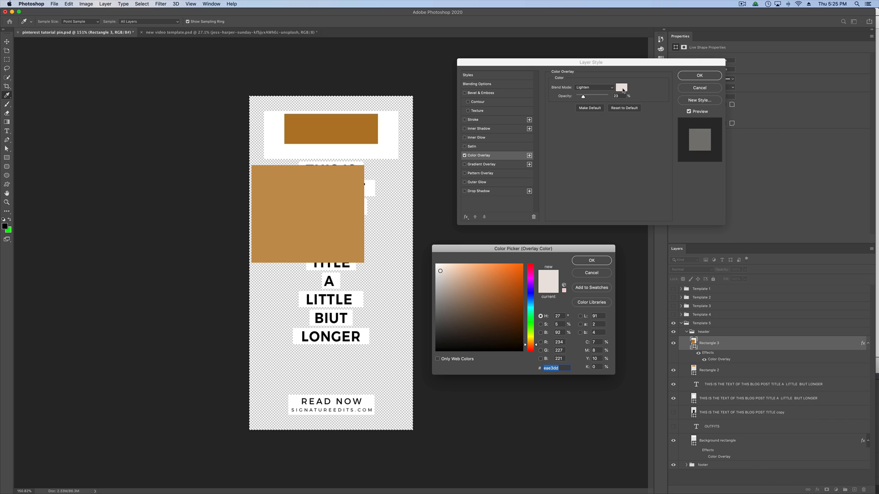